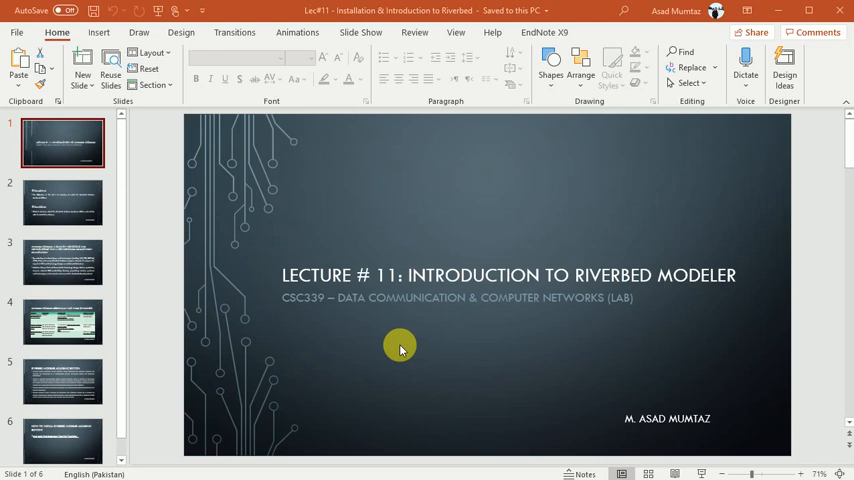
pyautogui.moveTo(473, 317)
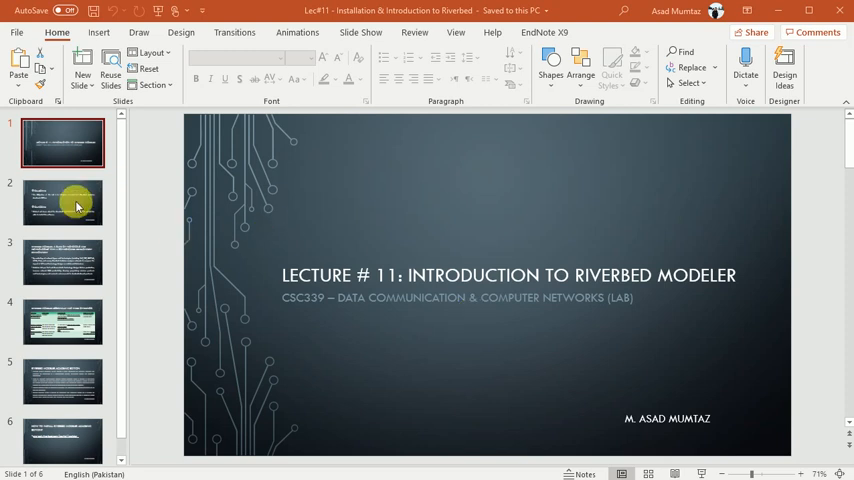
# Step through the slide thumbnails to the Riverbed Modeler suite-of-protocols slide (slide 3)
pyautogui.click(62, 202)
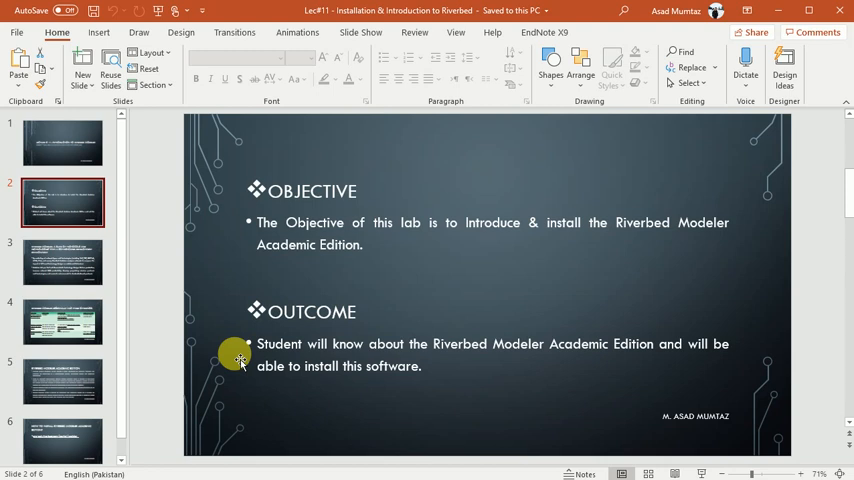
pyautogui.click(62, 261)
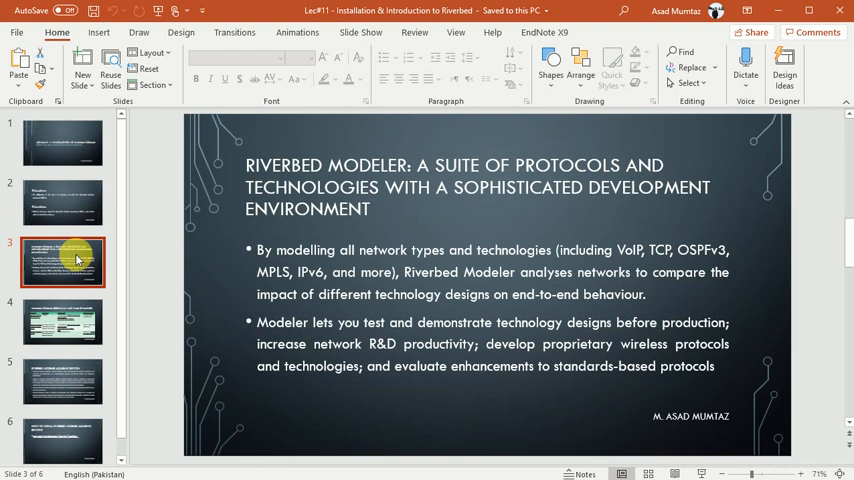
pyautogui.moveTo(150, 307)
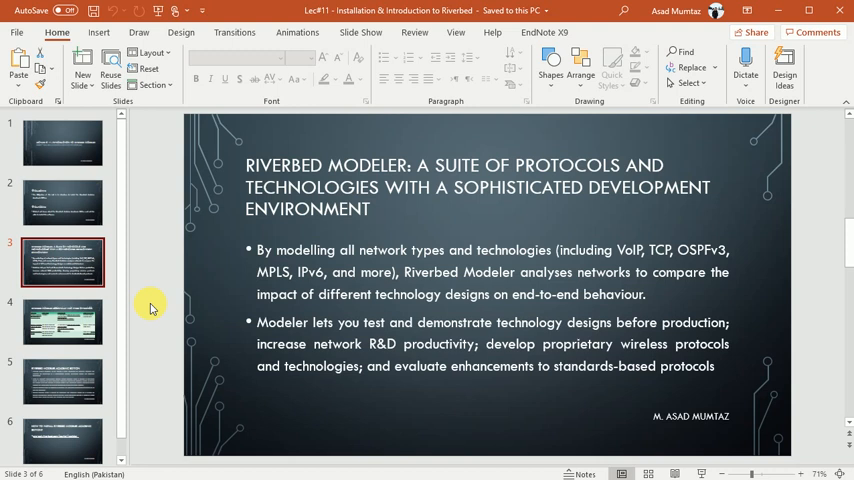
pyautogui.moveTo(108, 356)
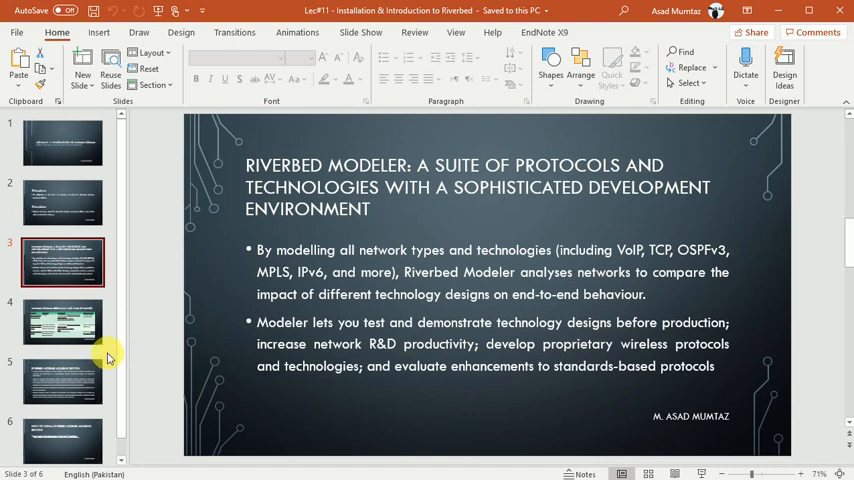
pyautogui.moveTo(88, 330)
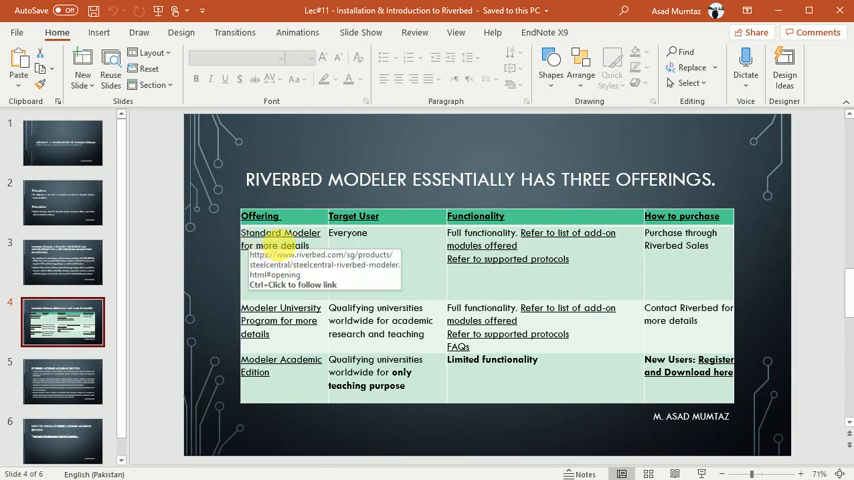
pyautogui.moveTo(675, 233)
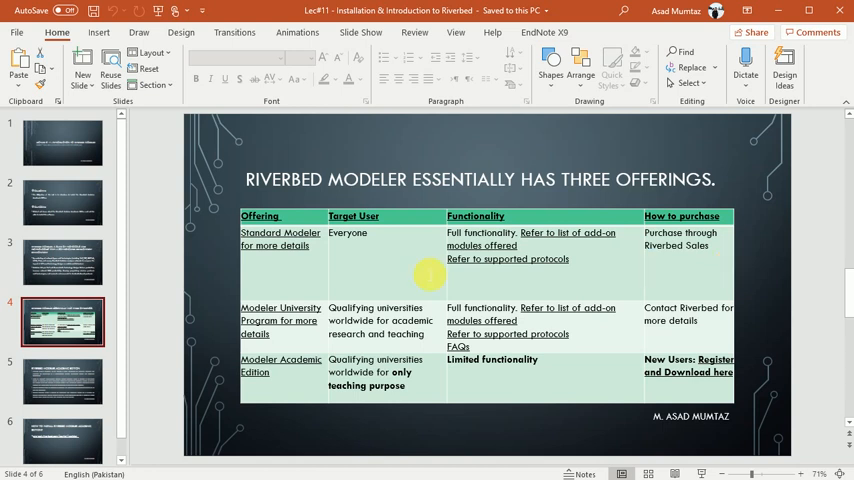
pyautogui.moveTo(280, 320)
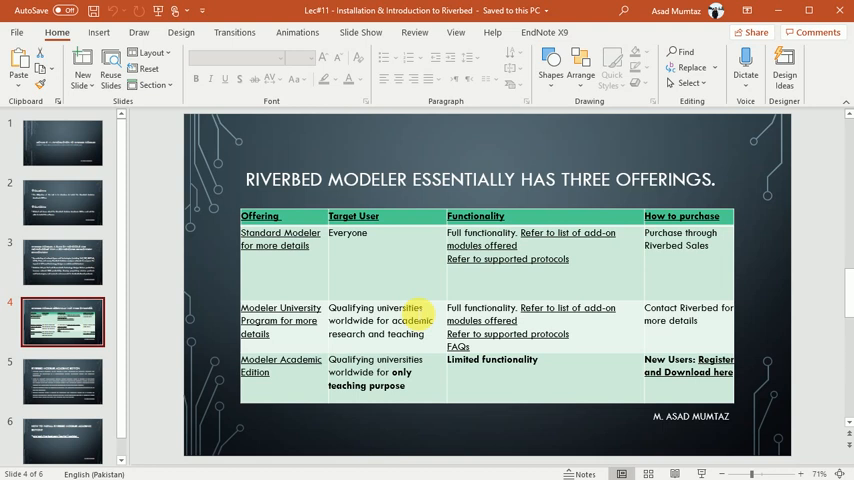
pyautogui.moveTo(507, 334)
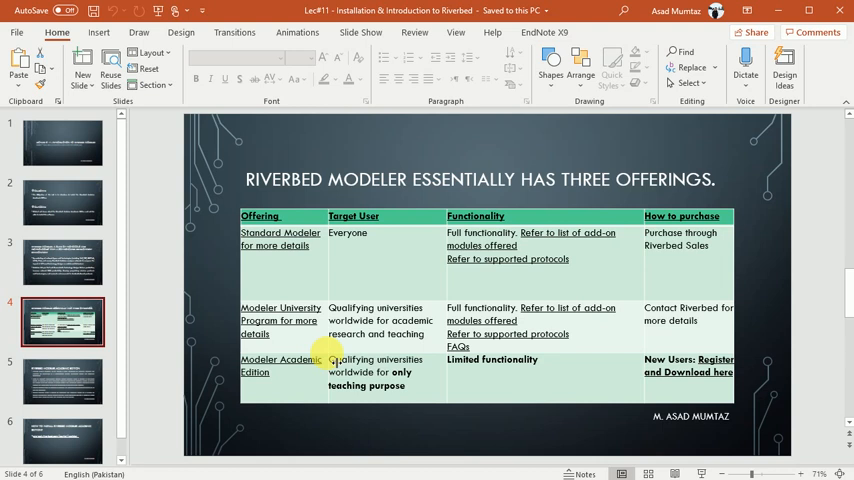
pyautogui.moveTo(291, 400)
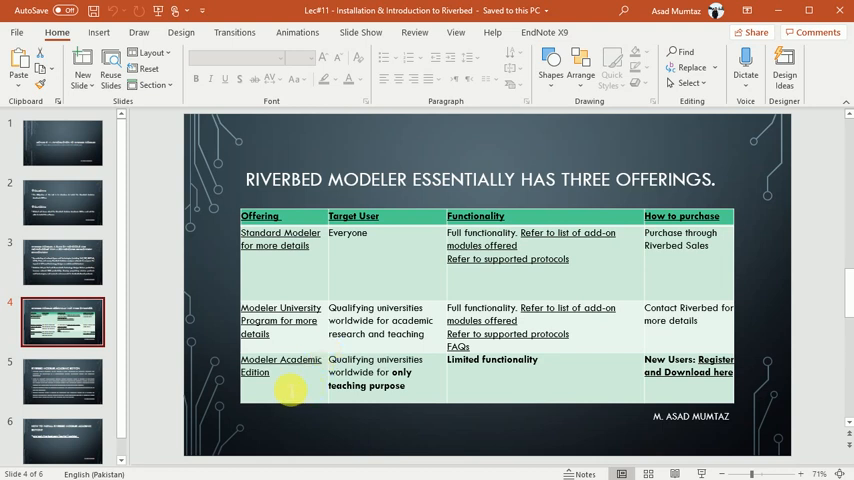
pyautogui.moveTo(413, 385)
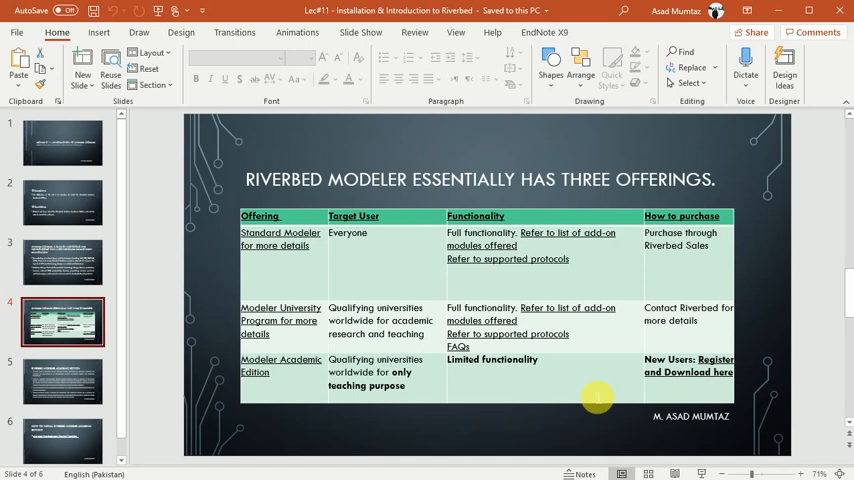
pyautogui.moveTo(227, 362)
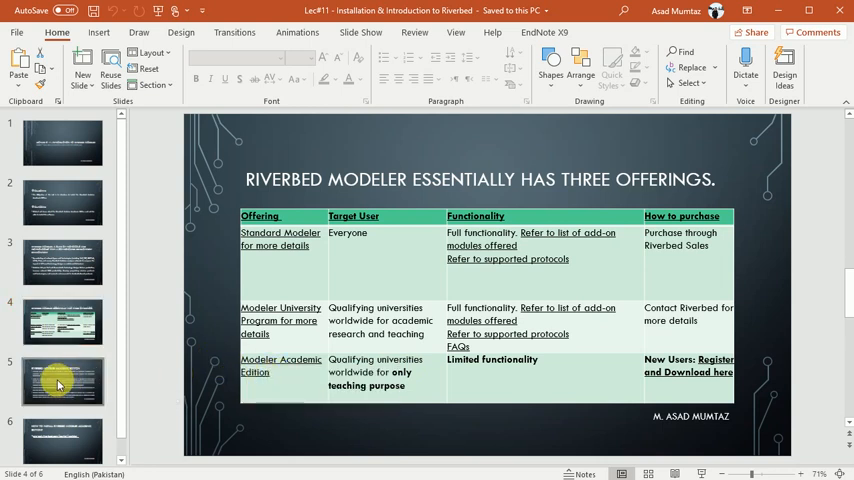
# Show slide 5, the Riverbed Modeler Academic Edition overview
pyautogui.click(55, 385)
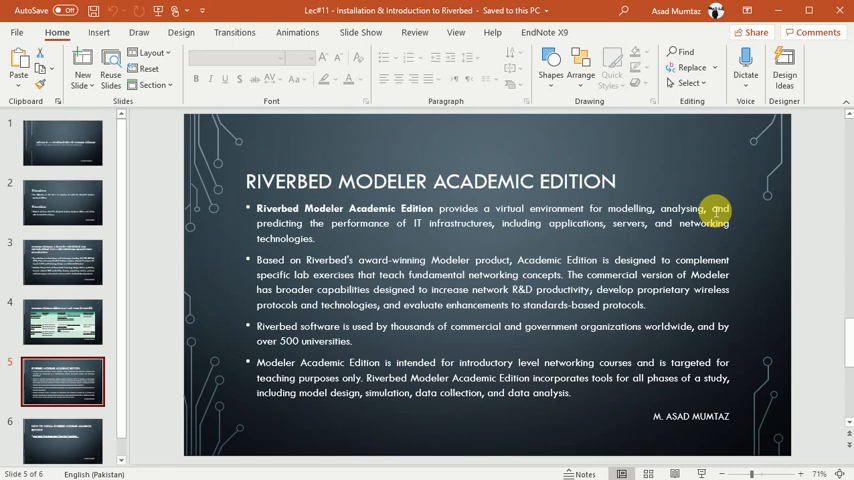
pyautogui.moveTo(431, 243)
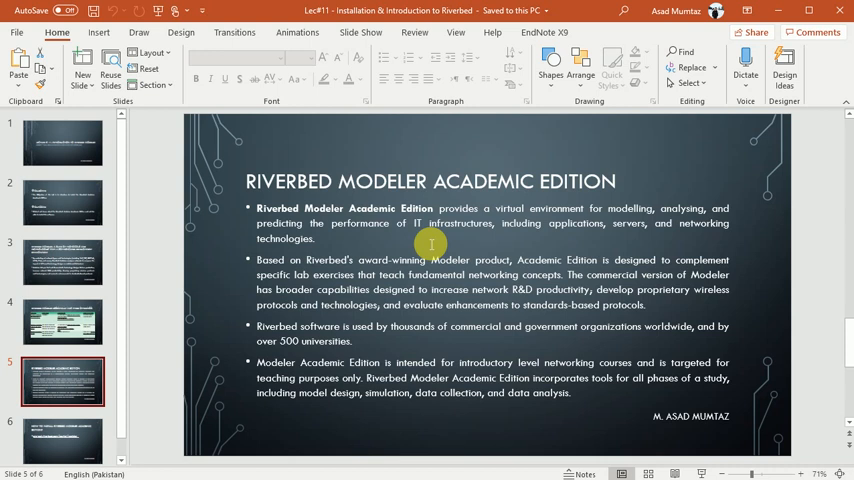
pyautogui.moveTo(402, 274)
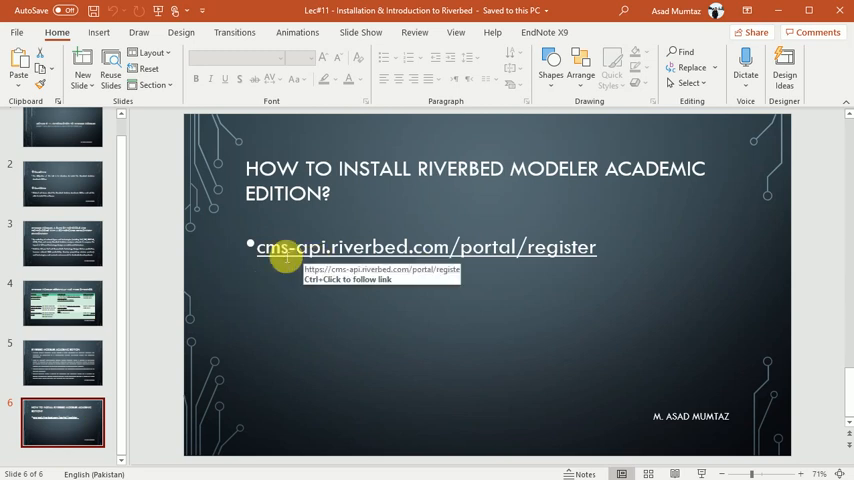
pyautogui.moveTo(519, 196)
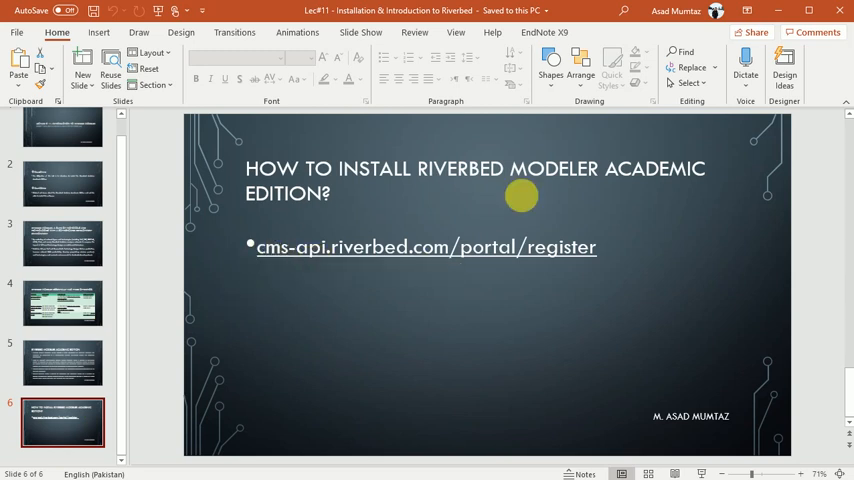
pyautogui.moveTo(590, 247)
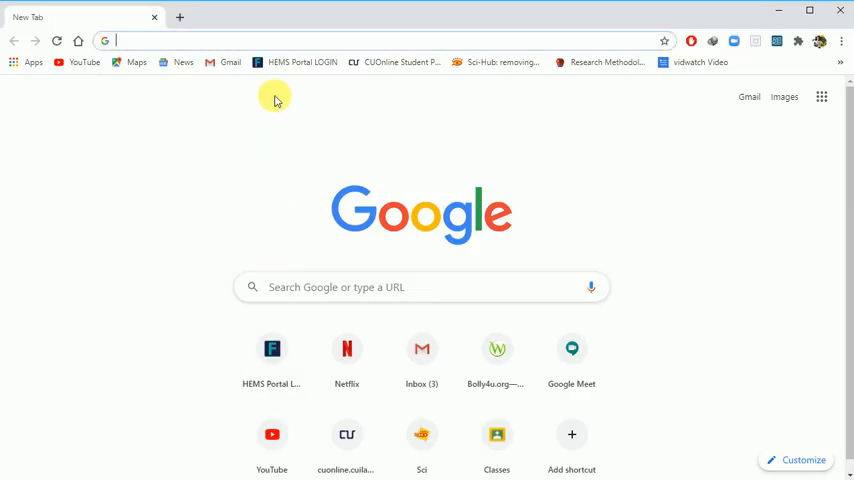
# Load cms-api.riverbed.com/portal/register and put the cursor in the signup form's First Name field
pyautogui.write('cms-api.riverbed.com/portal/register')
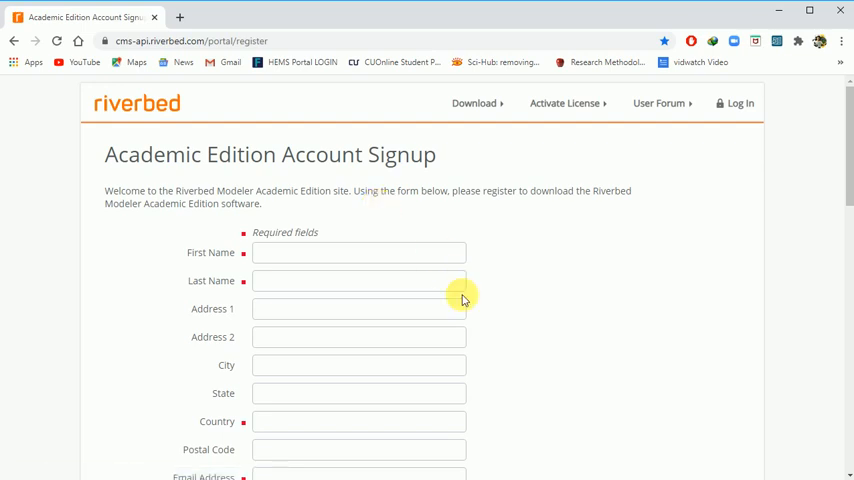
pyautogui.click(358, 252)
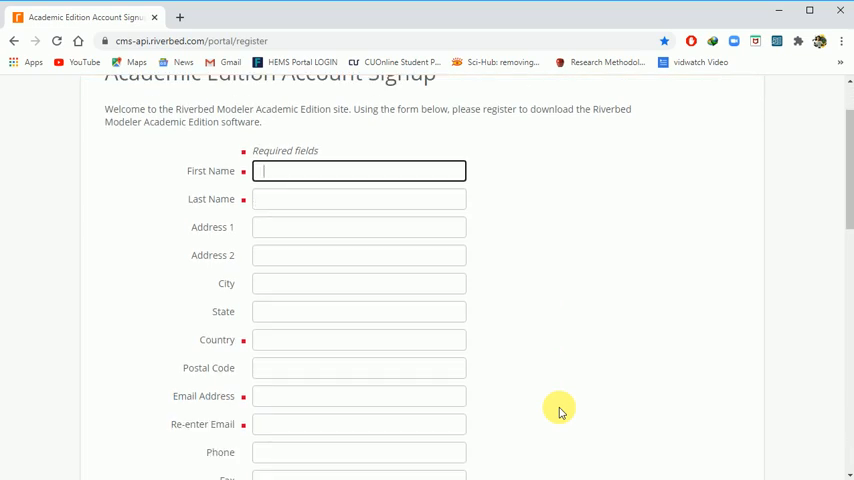
# Scroll through the signup form, then fill in username and password on the community home page
pyautogui.scroll(-3)
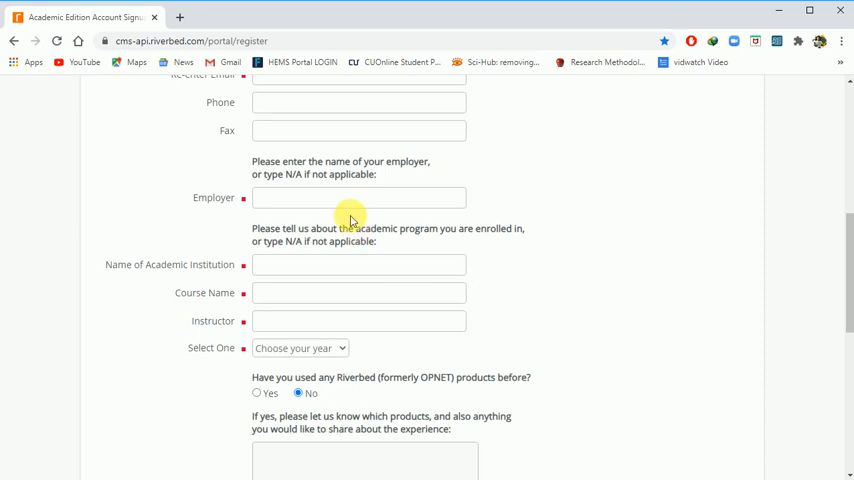
pyautogui.moveTo(305, 203)
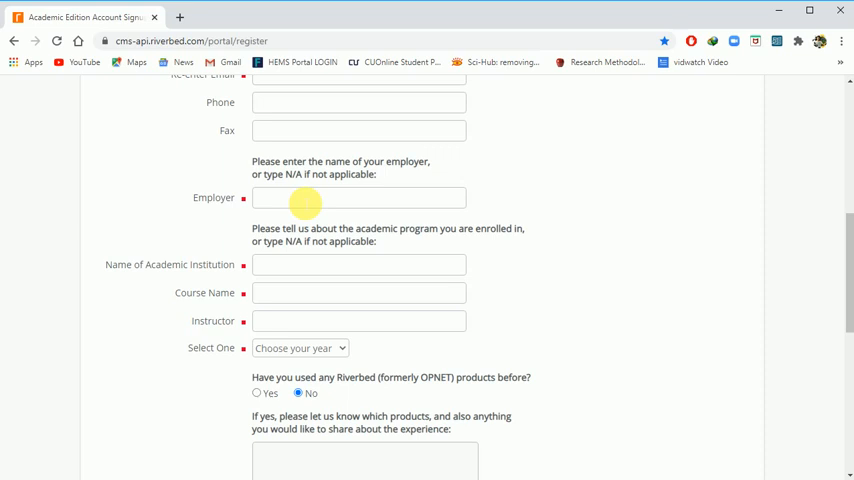
pyautogui.moveTo(501, 322)
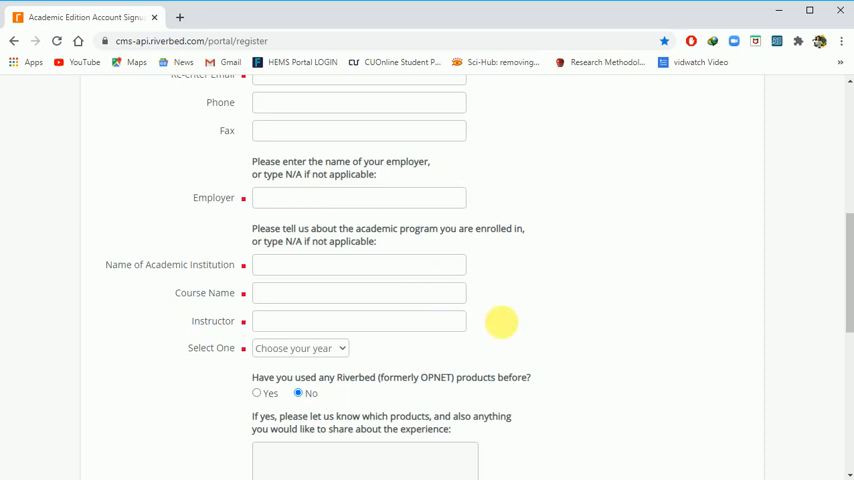
pyautogui.scroll(-3)
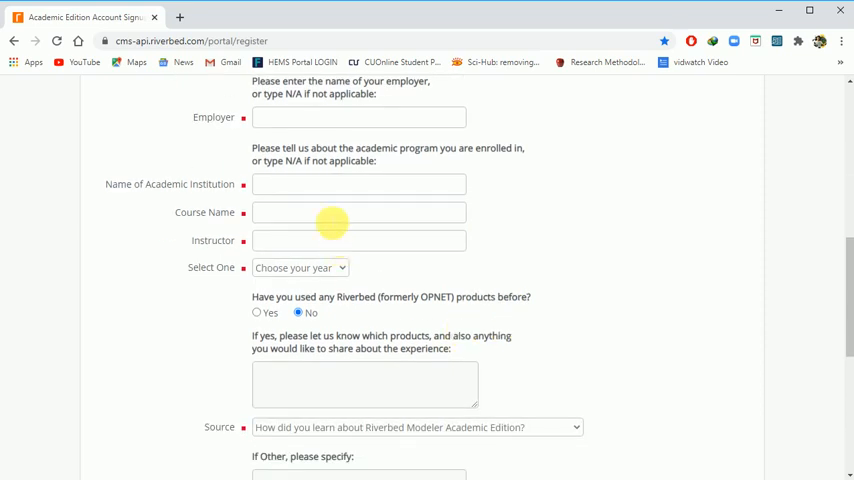
pyautogui.moveTo(302, 228)
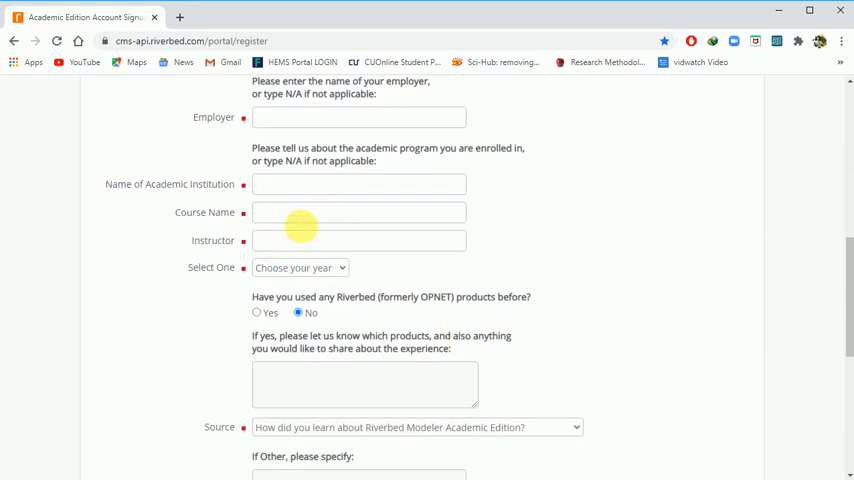
pyautogui.scroll(-3)
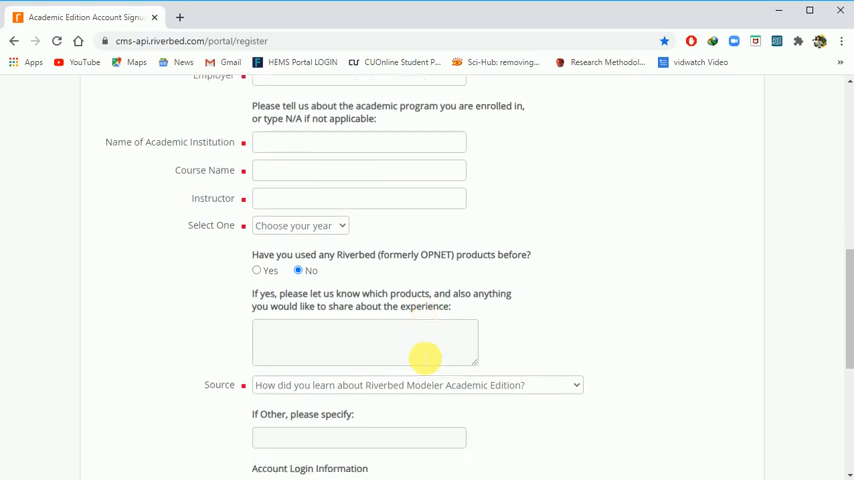
pyautogui.scroll(-3)
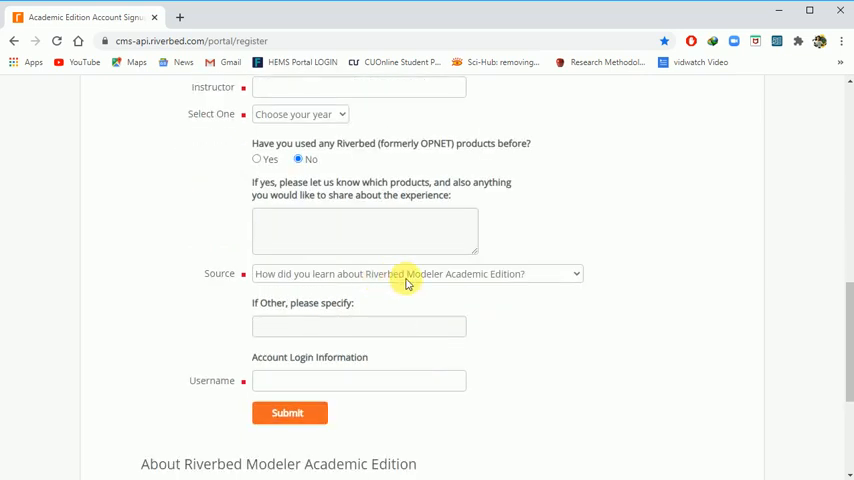
pyautogui.click(415, 273)
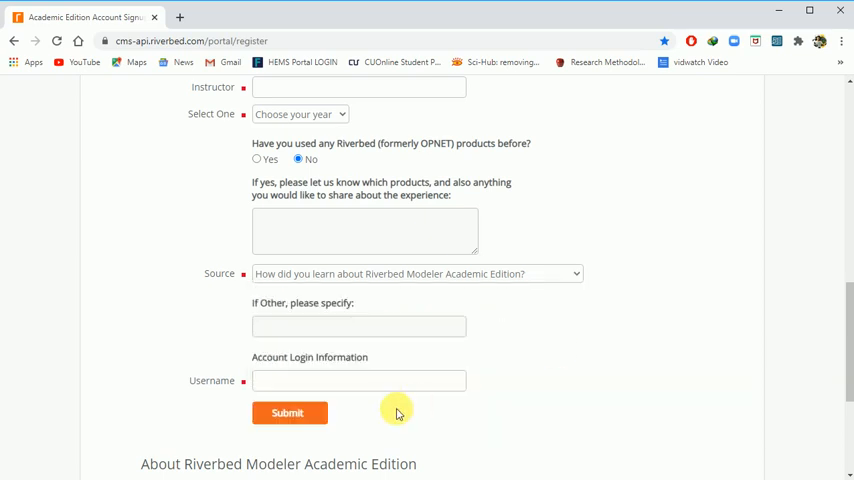
pyautogui.moveTo(387, 386)
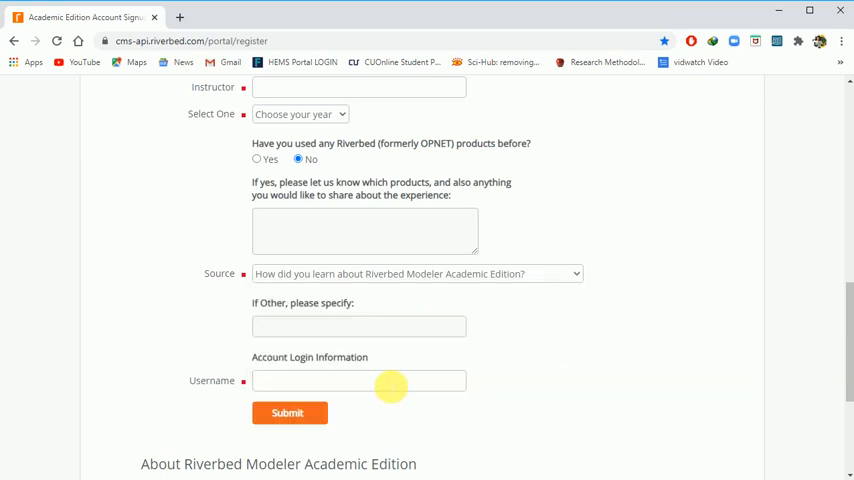
pyautogui.moveTo(533, 247)
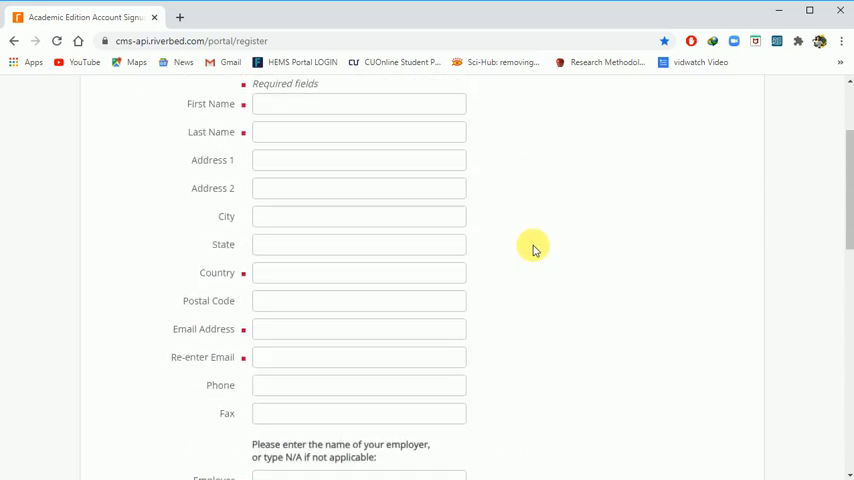
pyautogui.scroll(3)
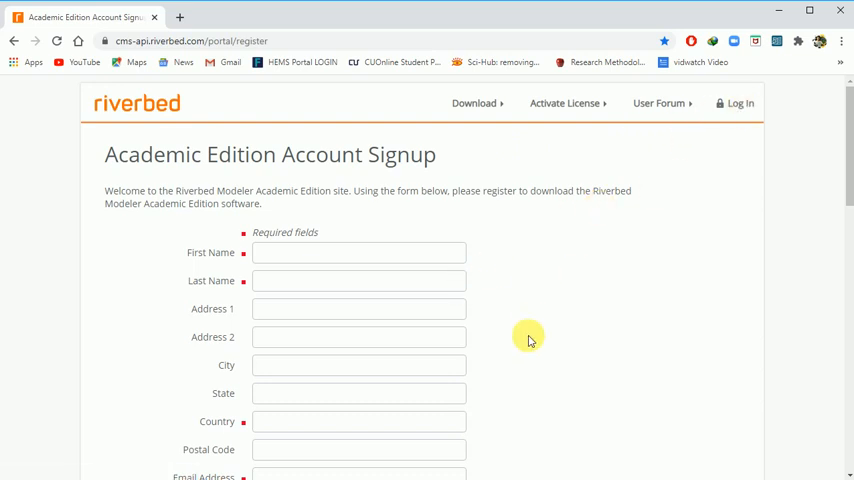
pyautogui.scroll(-3)
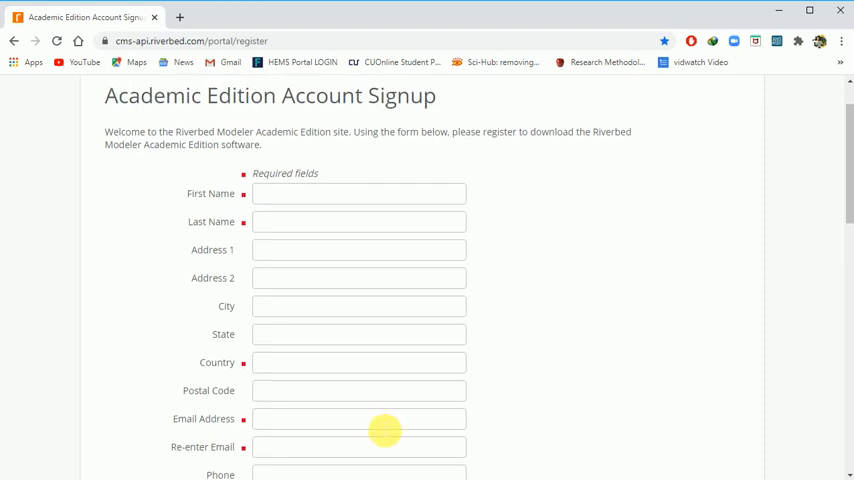
pyautogui.scroll(3)
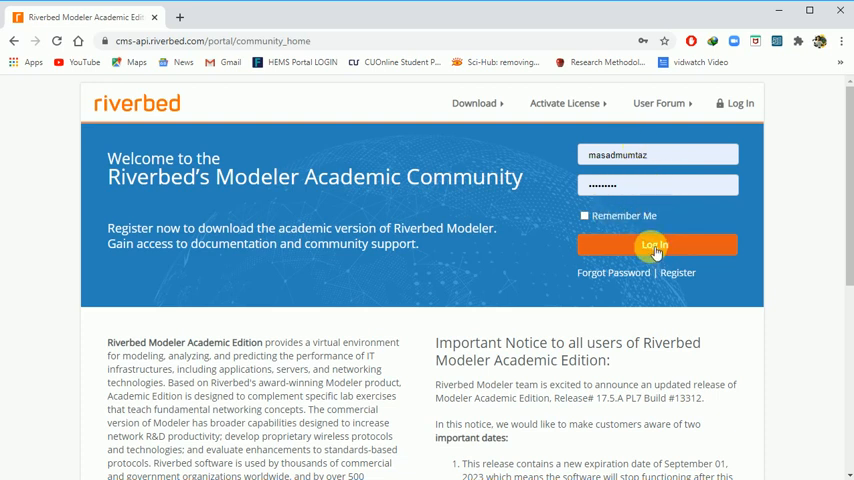
# Log in to the academic community portal and go to the Download page
pyautogui.click(657, 245)
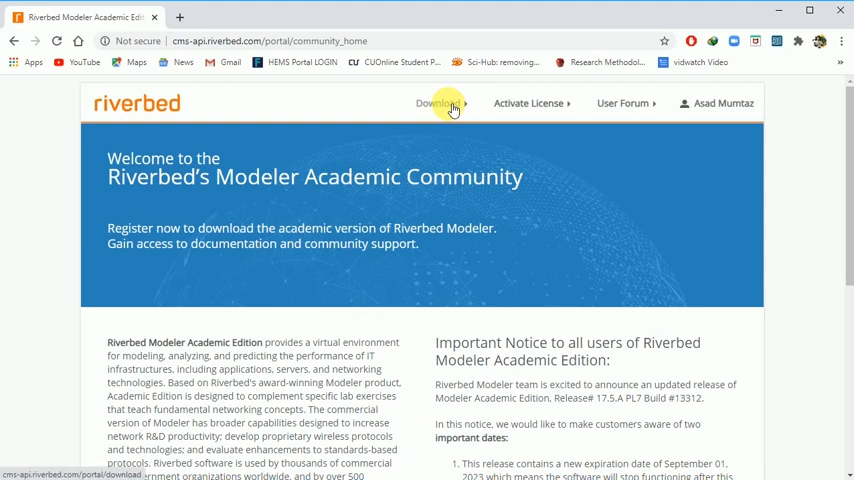
pyautogui.click(429, 104)
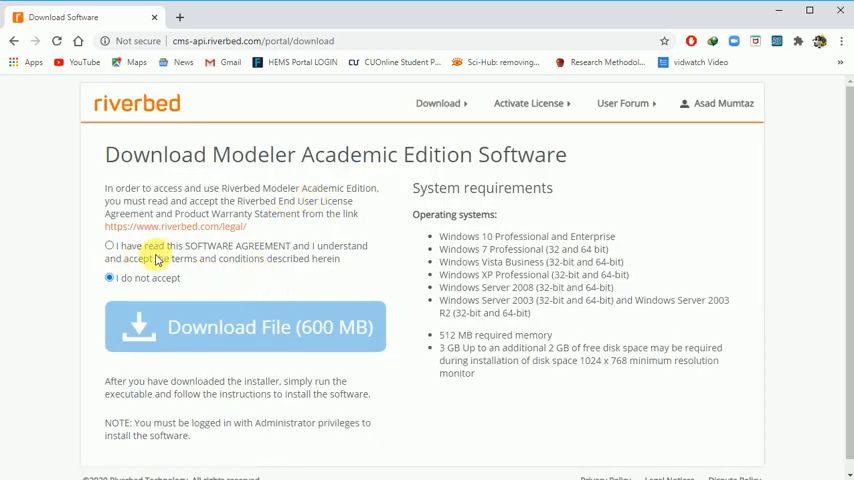
# Accept the software agreement, then download and run the Modeler 17.5 installer
pyautogui.click(105, 246)
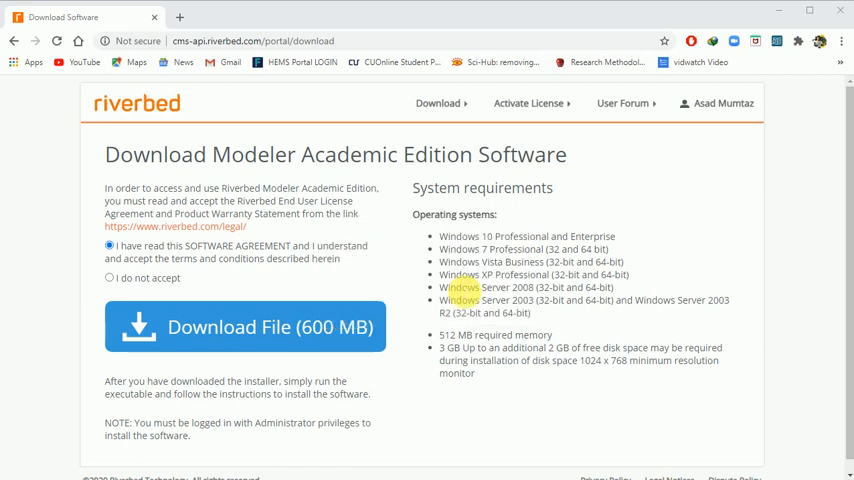
pyautogui.click(245, 327)
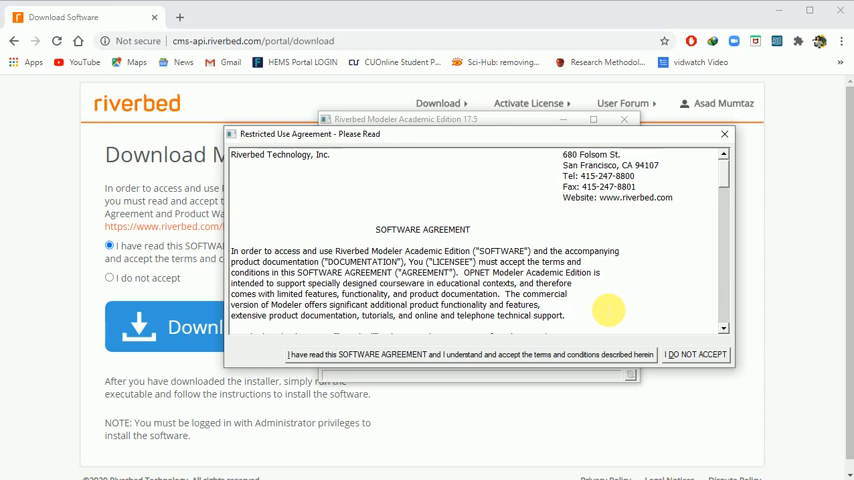
pyautogui.moveTo(580, 362)
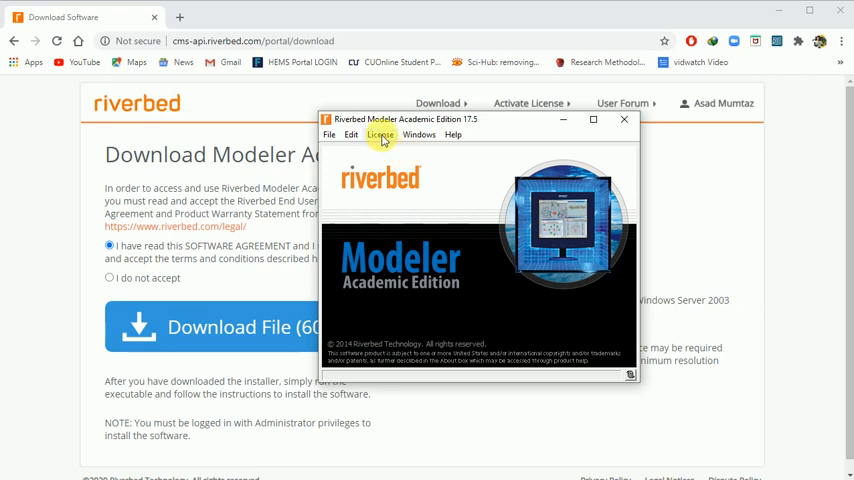
# Open Modeler's License menu to reach License Management
pyautogui.click(378, 134)
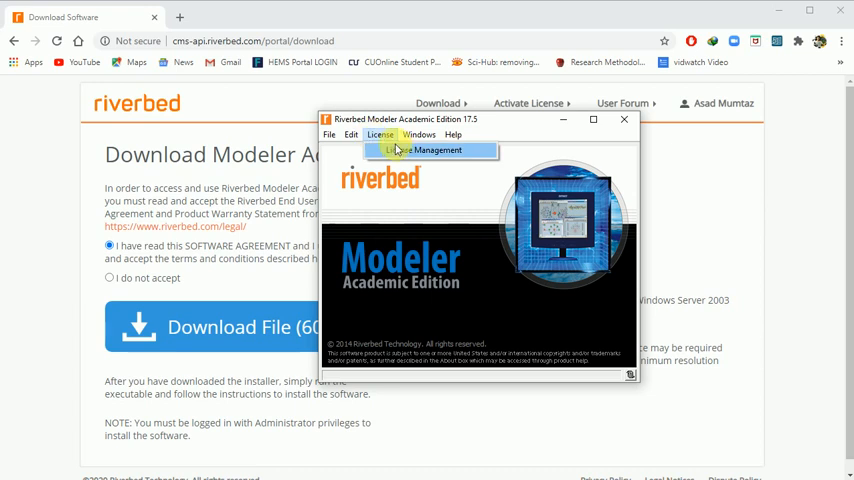
pyautogui.moveTo(403, 155)
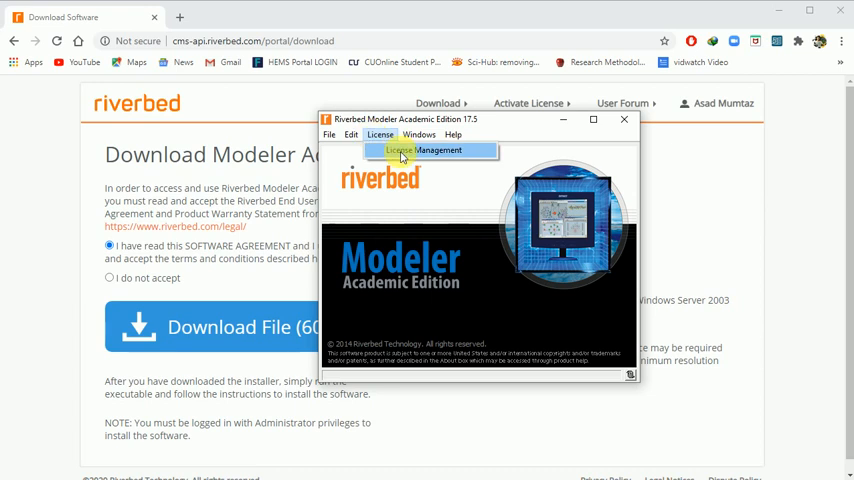
# Start the license transaction and advance past the License Request Code to approval code entry
pyautogui.click(433, 150)
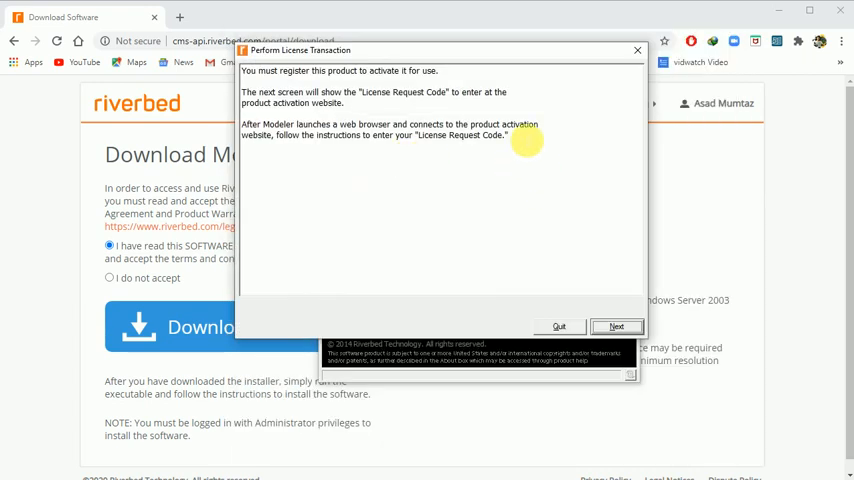
pyautogui.moveTo(585, 245)
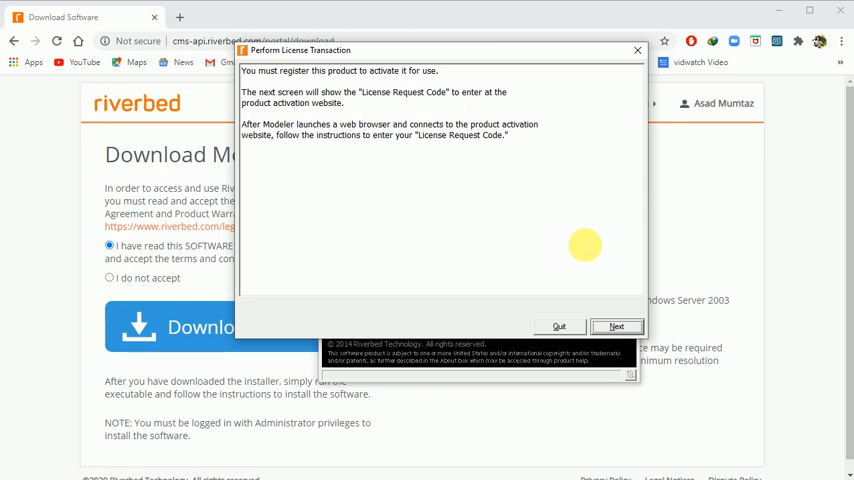
pyautogui.click(616, 326)
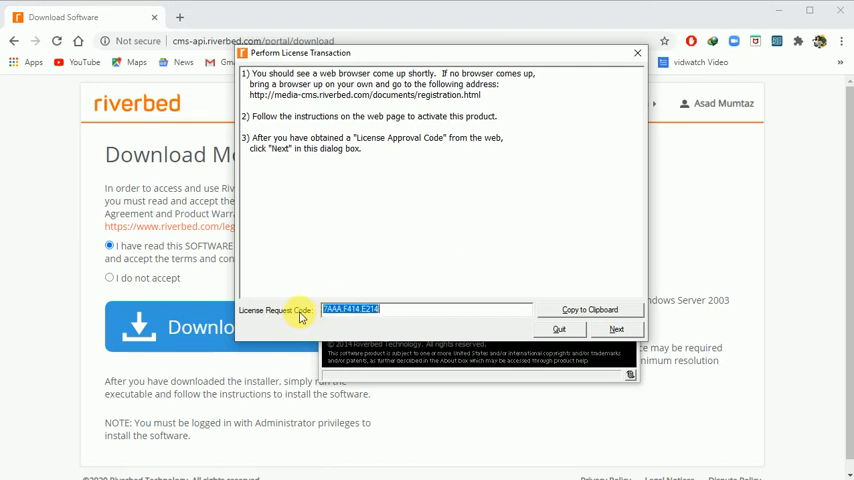
pyautogui.moveTo(617, 330)
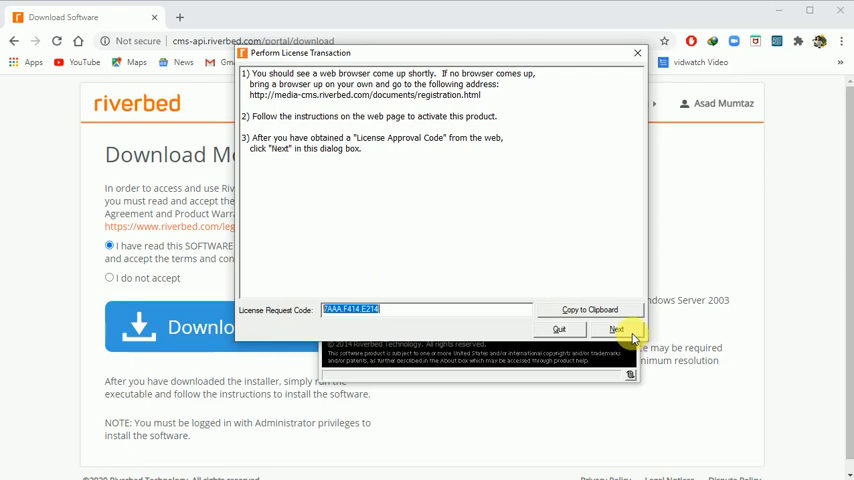
pyautogui.click(613, 329)
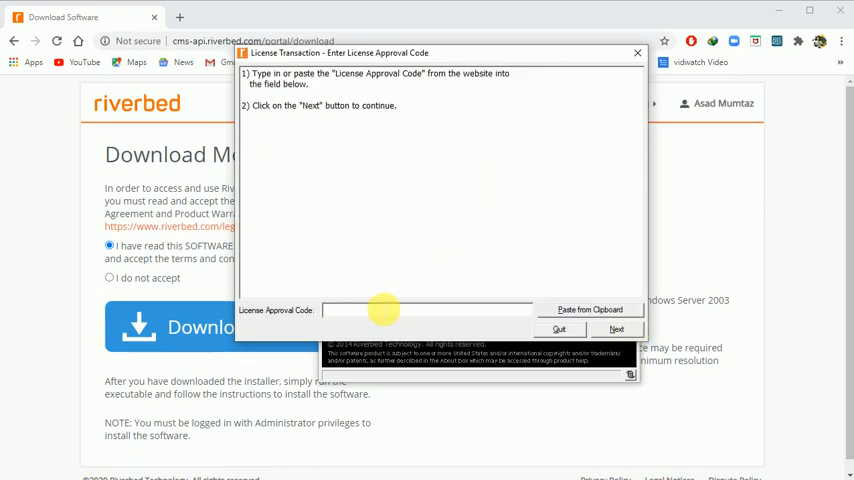
pyautogui.moveTo(303, 318)
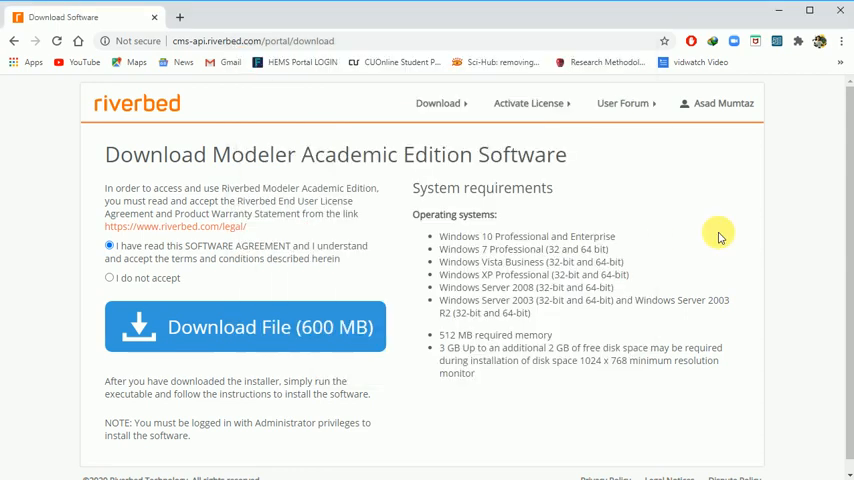
pyautogui.moveTo(531, 132)
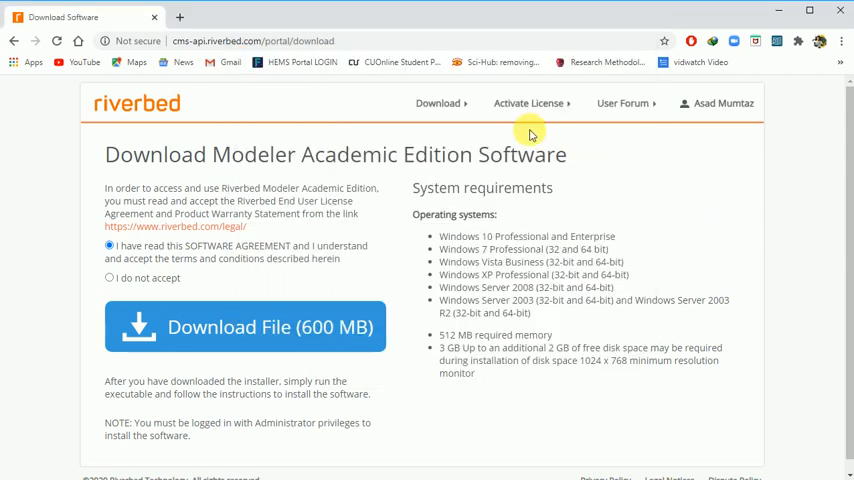
pyautogui.moveTo(543, 117)
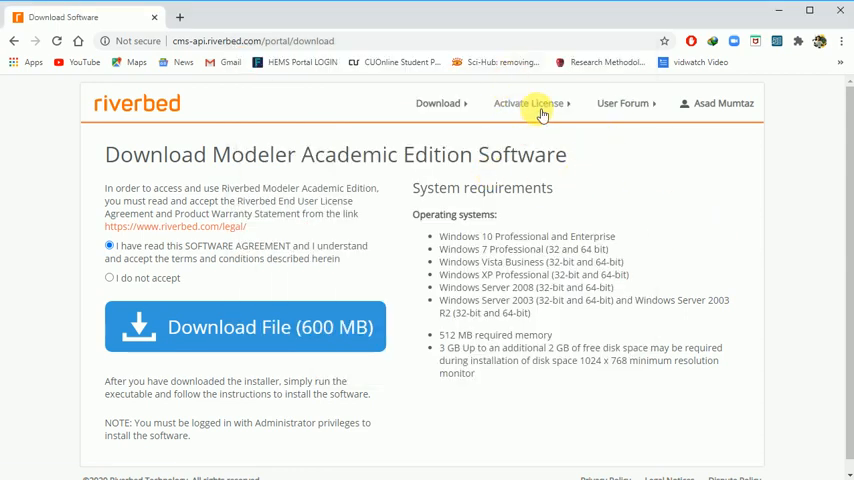
pyautogui.moveTo(536, 109)
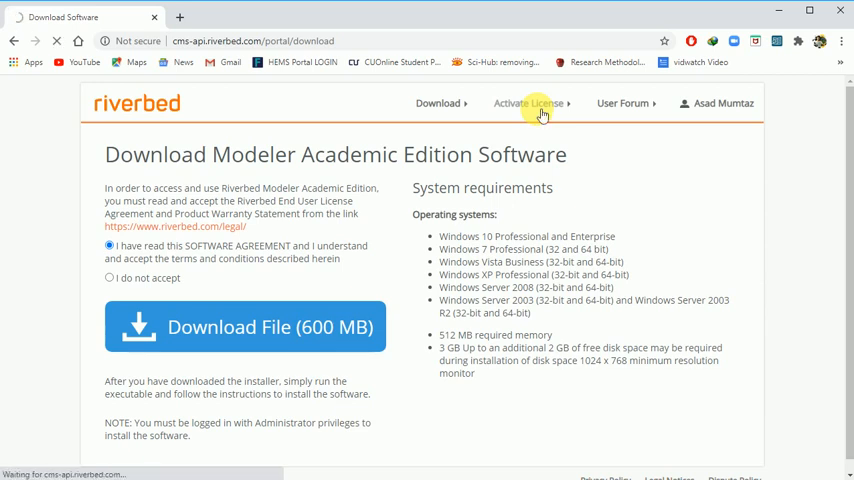
# On the portal's Activate License page, paste the request code and submit it
pyautogui.click(533, 103)
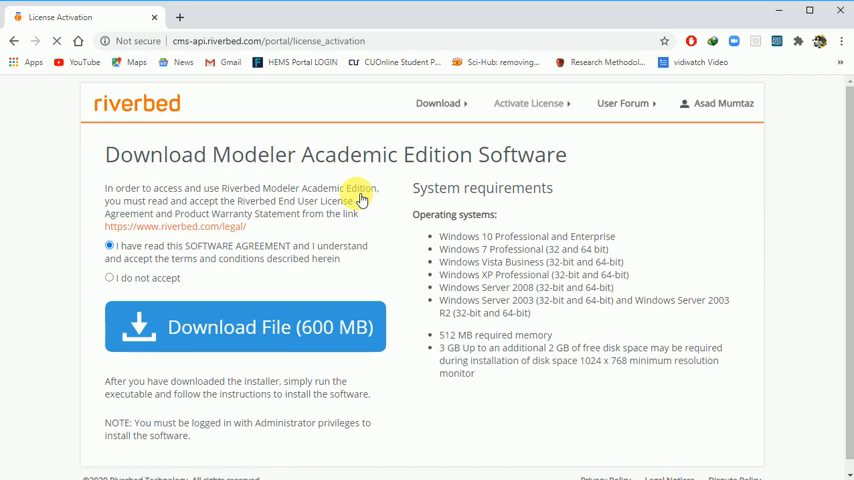
pyautogui.click(537, 103)
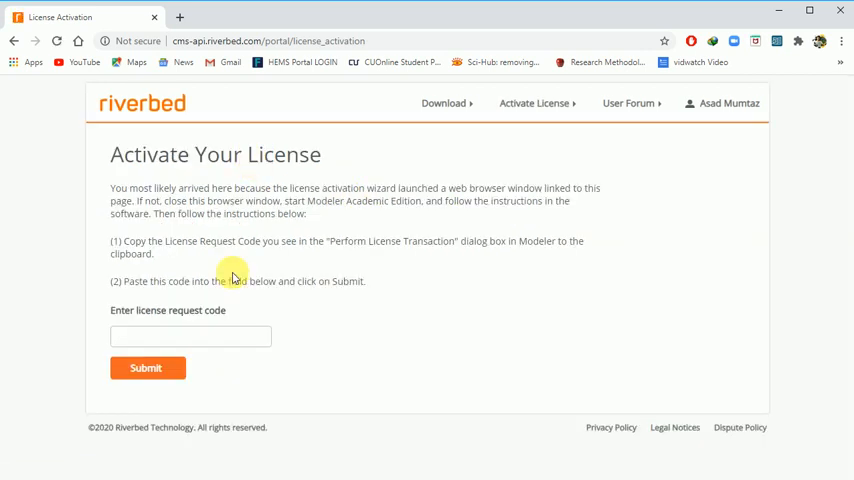
pyautogui.click(190, 336)
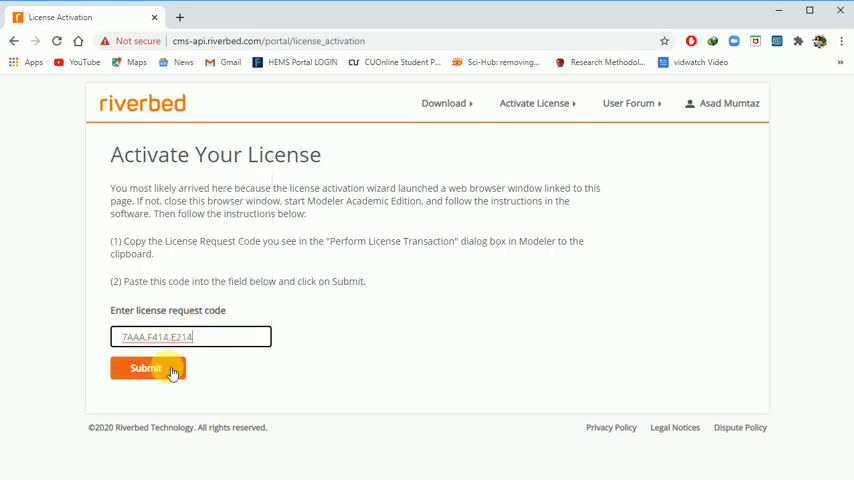
pyautogui.click(143, 368)
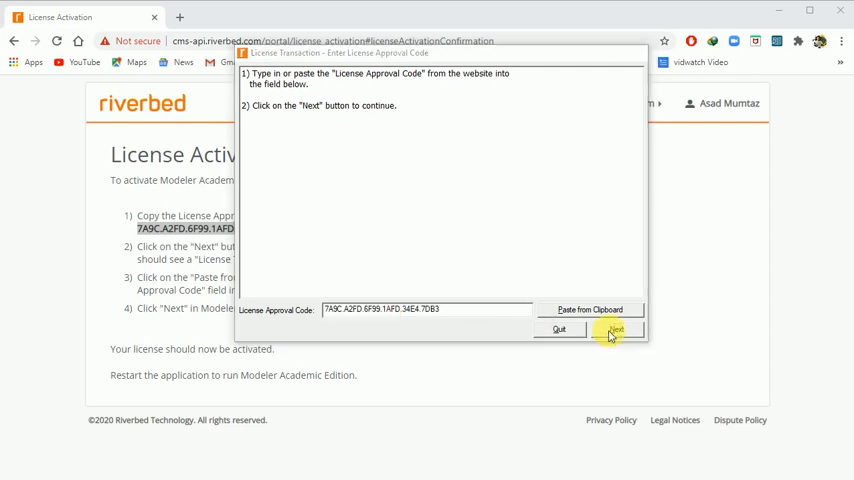
# Submit the approval code to activate the license and dismiss the Success message
pyautogui.click(615, 330)
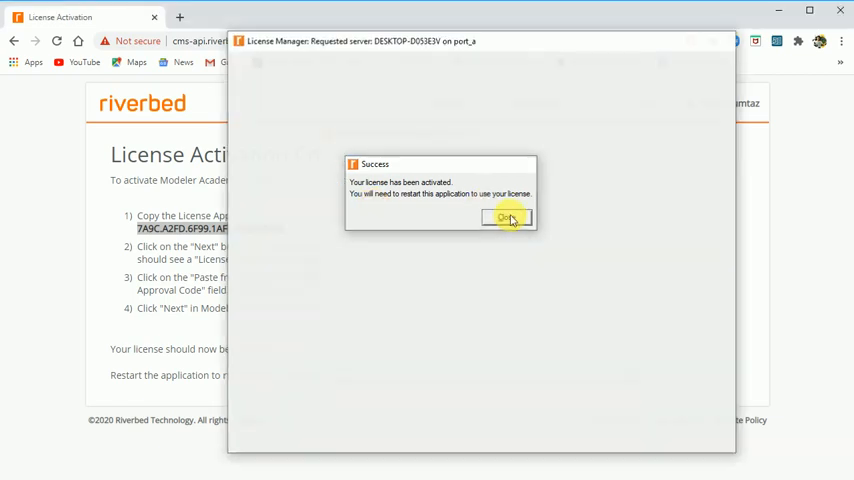
pyautogui.click(506, 218)
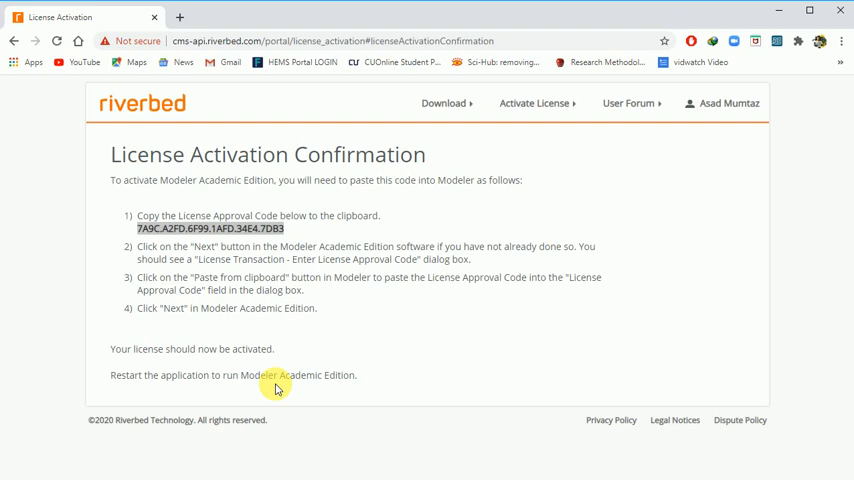
pyautogui.moveTo(336, 305)
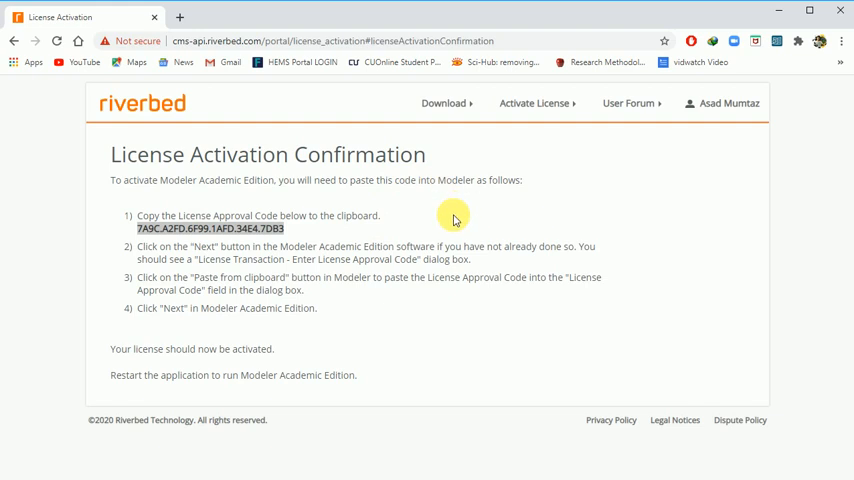
pyautogui.moveTo(431, 199)
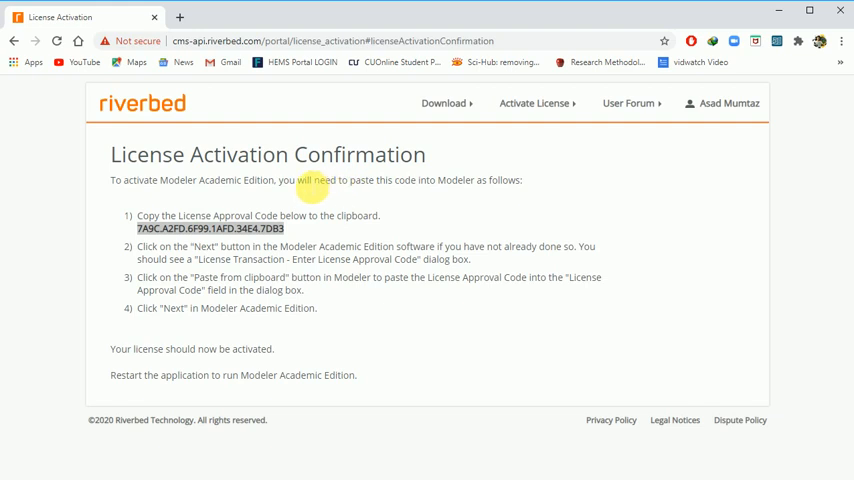
pyautogui.moveTo(353, 277)
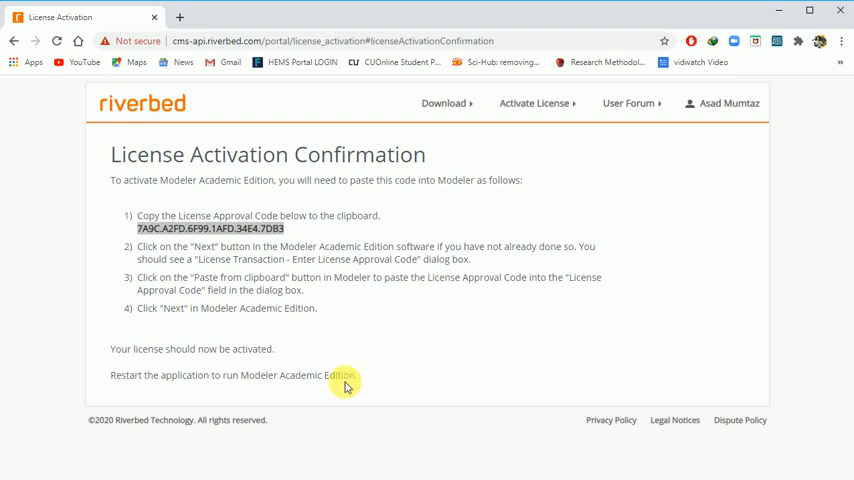
pyautogui.moveTo(323, 442)
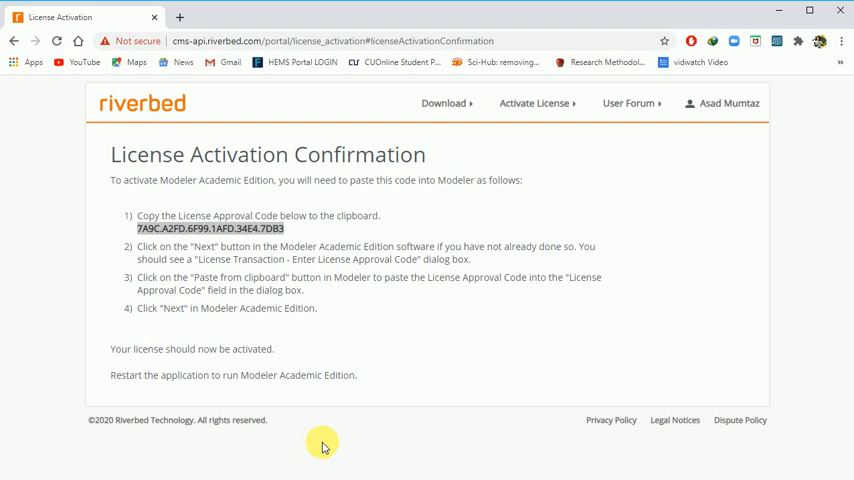
pyautogui.moveTo(311, 463)
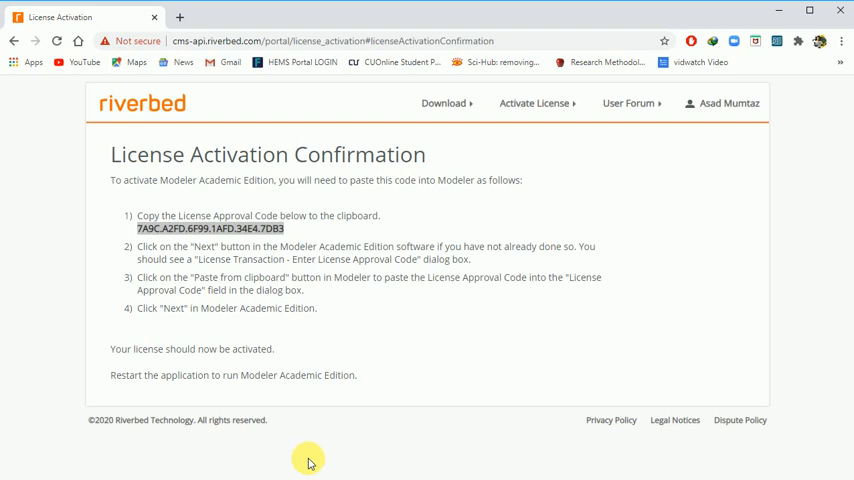